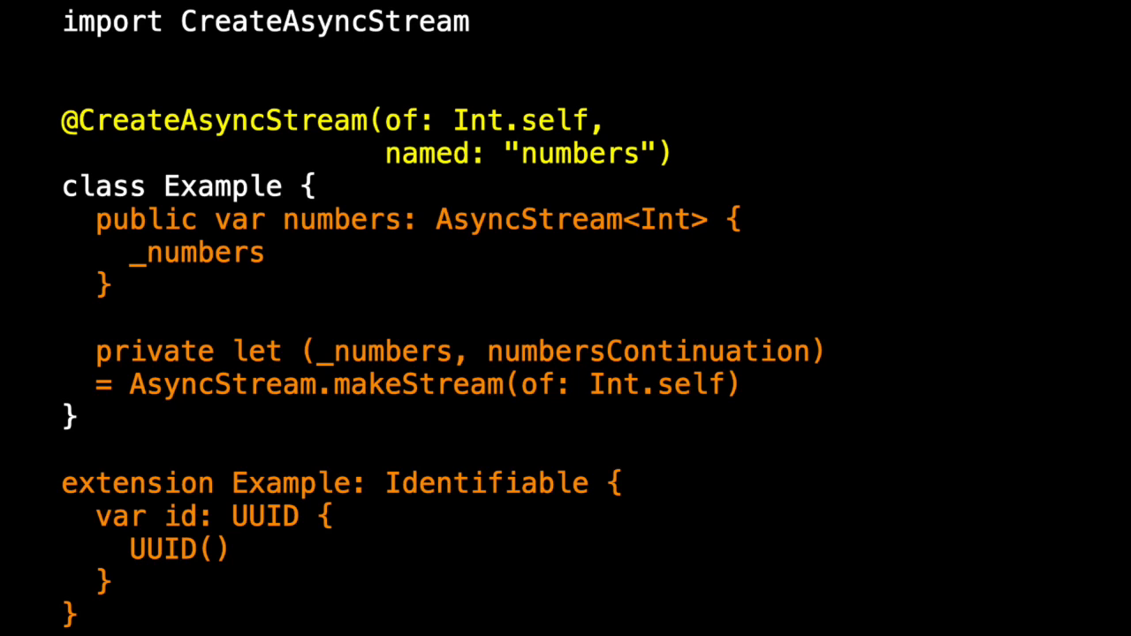
pyautogui.write('import Foundation')
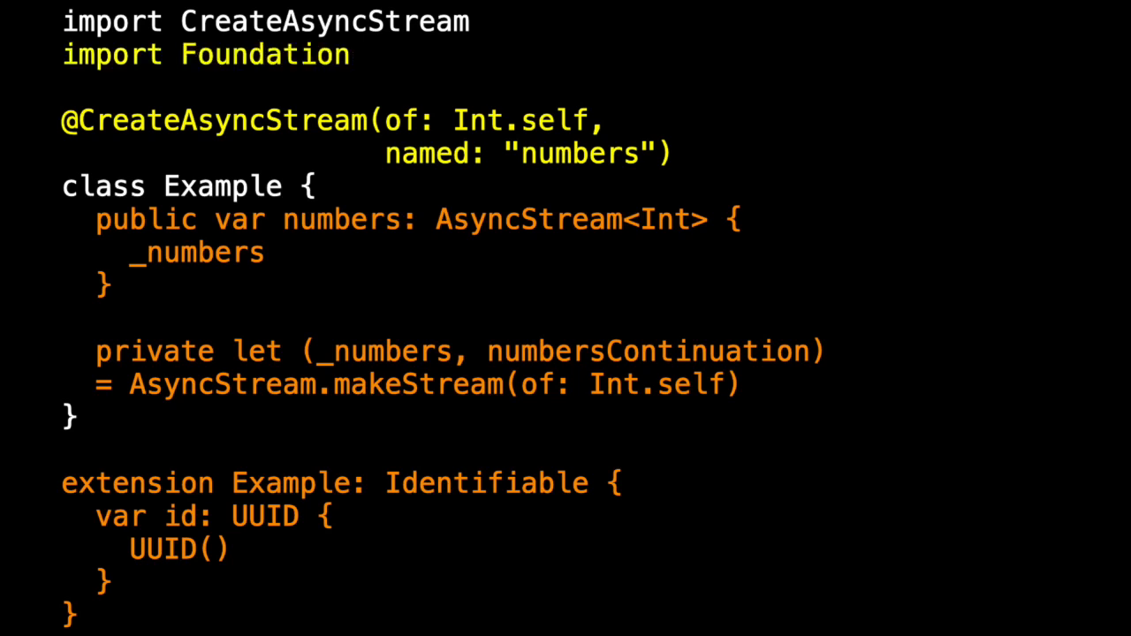